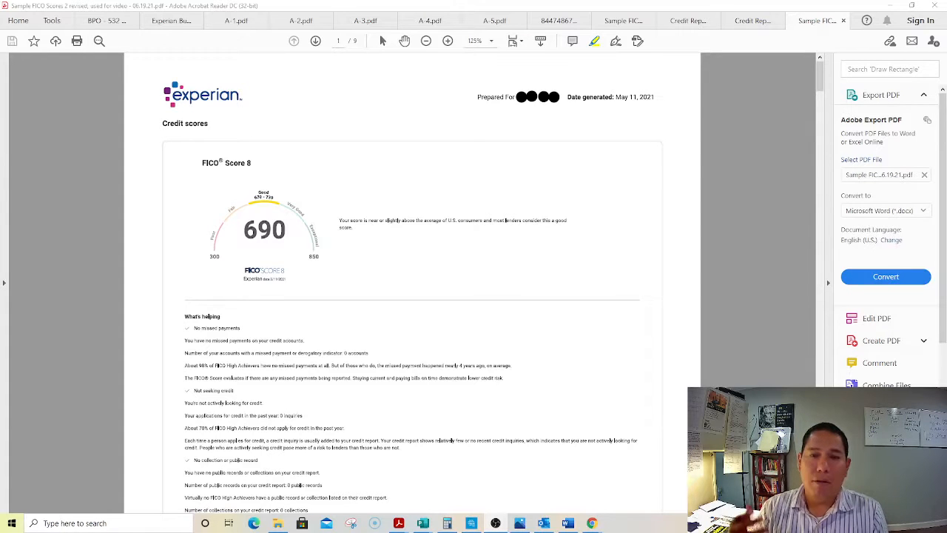
mouse_move(388, 263)
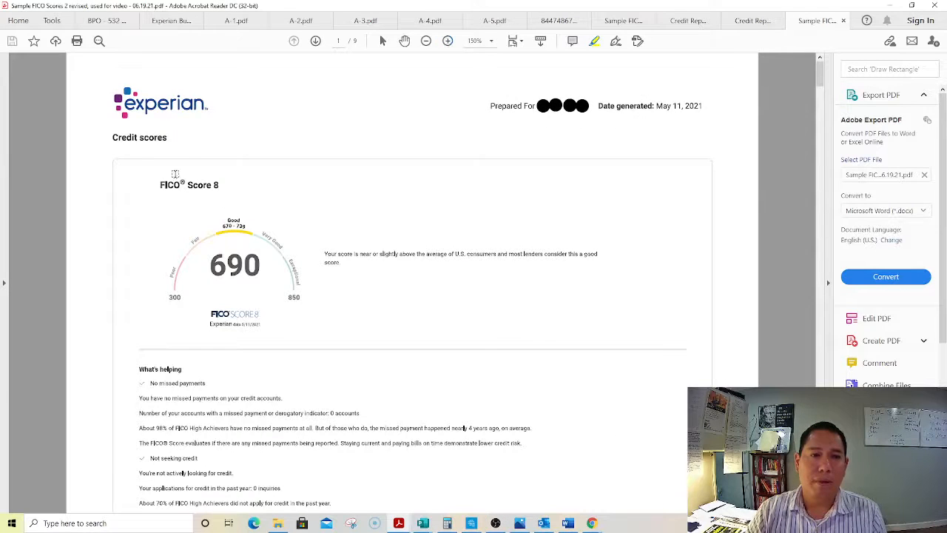
mouse_move(305, 231)
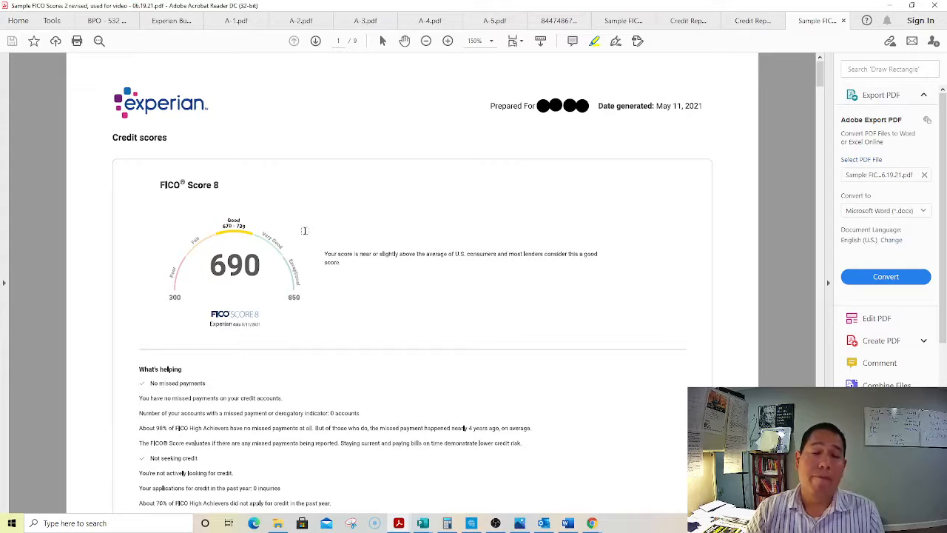
click(426, 41)
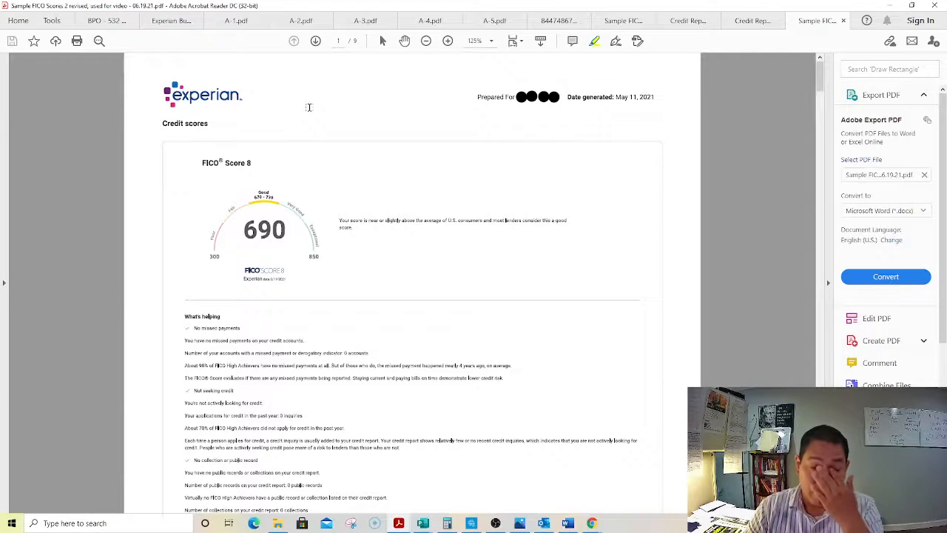
mouse_move(324, 180)
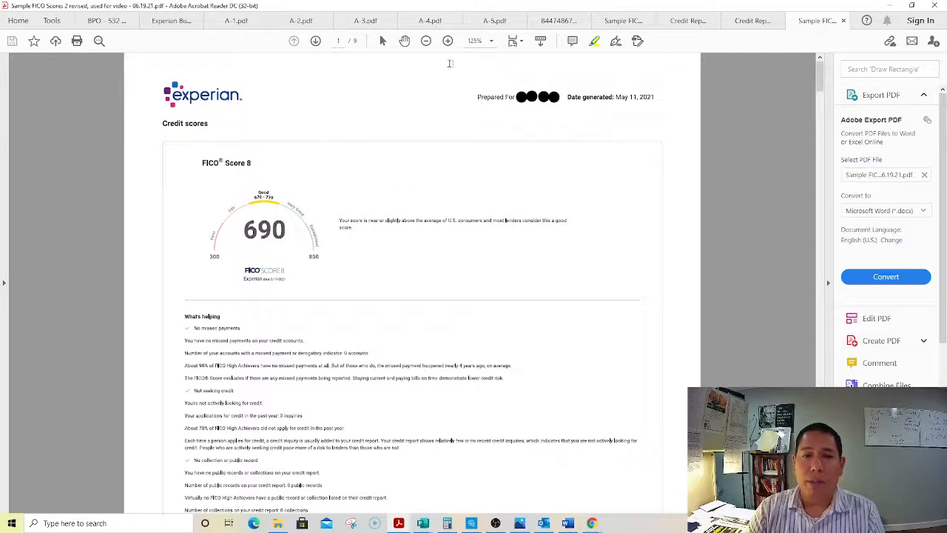
mouse_move(448, 42)
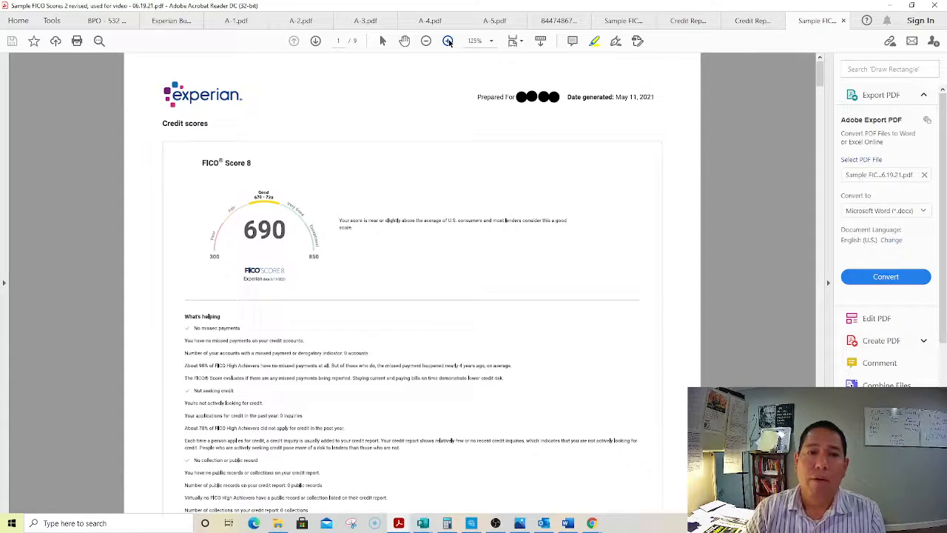
click(447, 41)
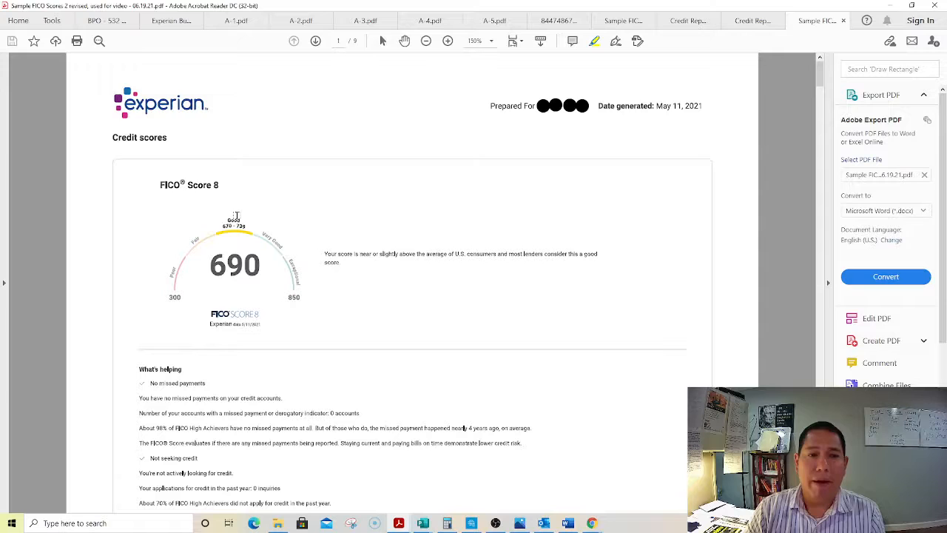
mouse_move(494, 203)
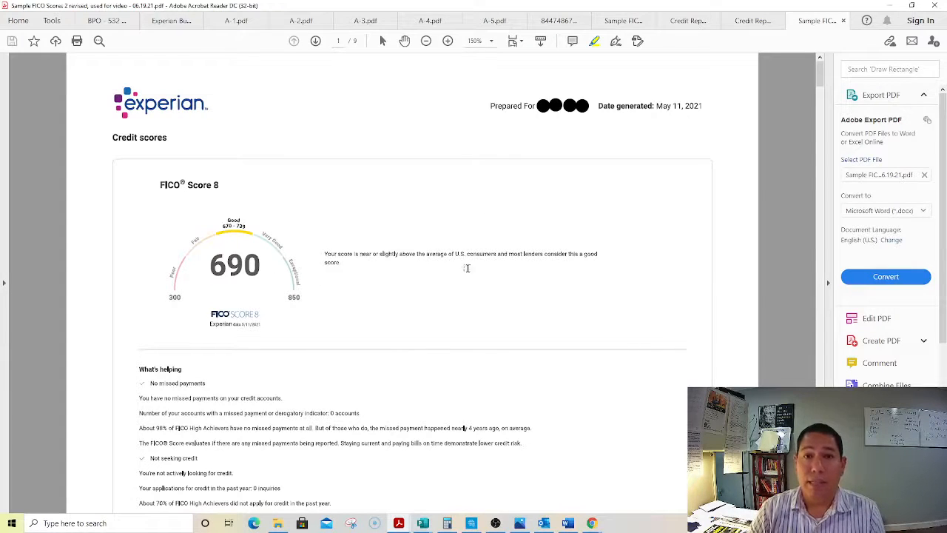
mouse_move(598, 278)
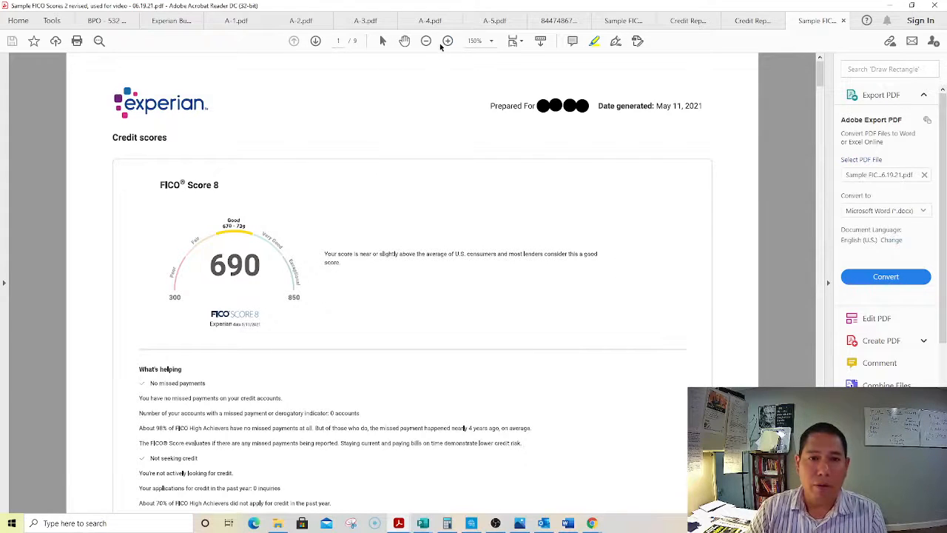
- Zoom in once more so the 690 gauge and 'slightly above average' text are readable
click(447, 41)
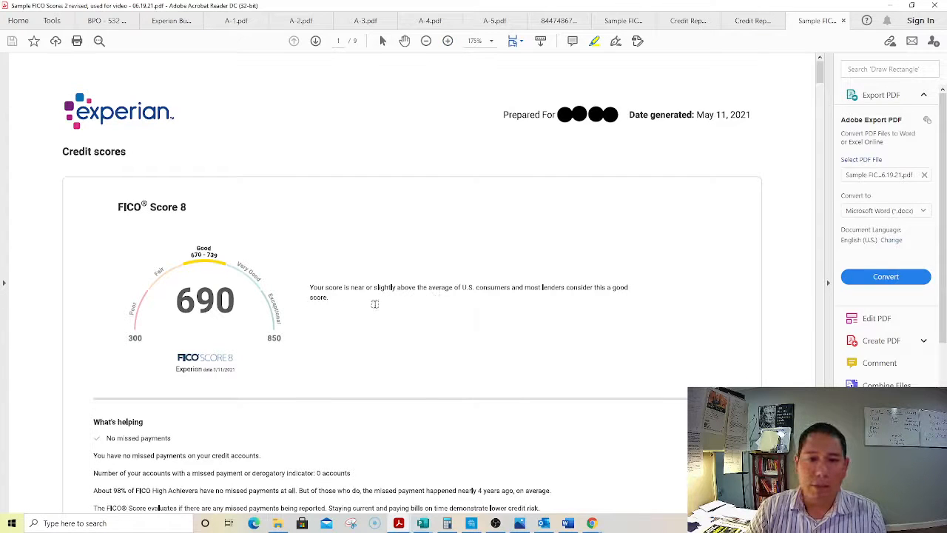
mouse_move(457, 299)
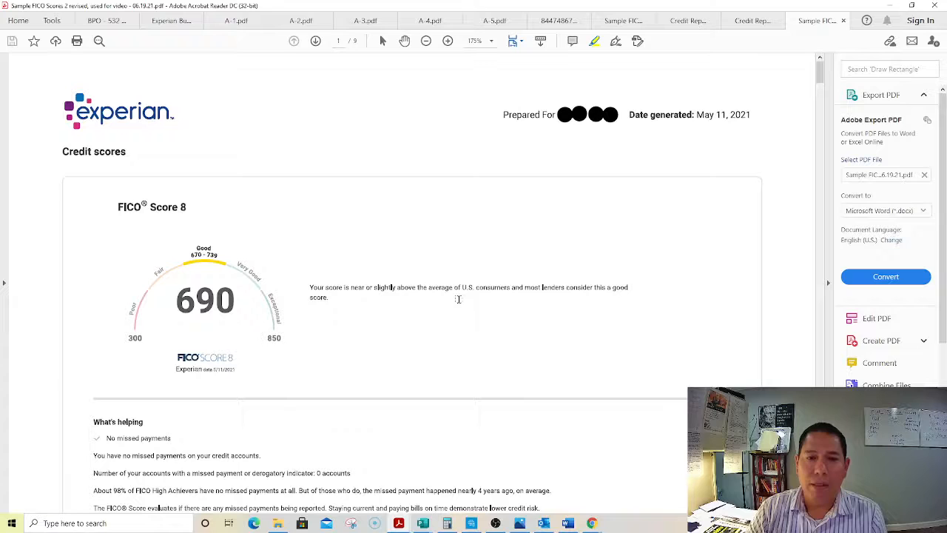
mouse_move(483, 293)
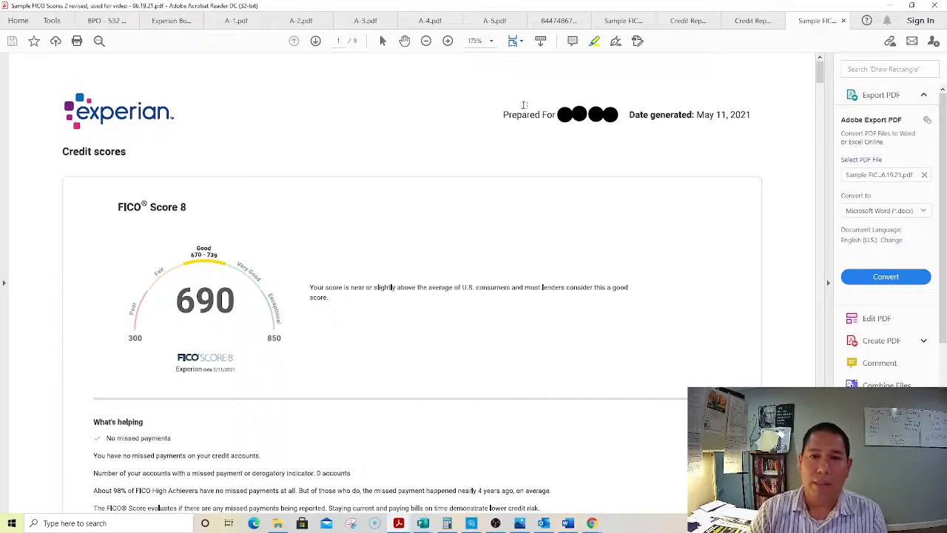
- Scroll past the FICO Score 2 page to the FICO Bankcard Score 2 page showing 693
scroll(down, 3)
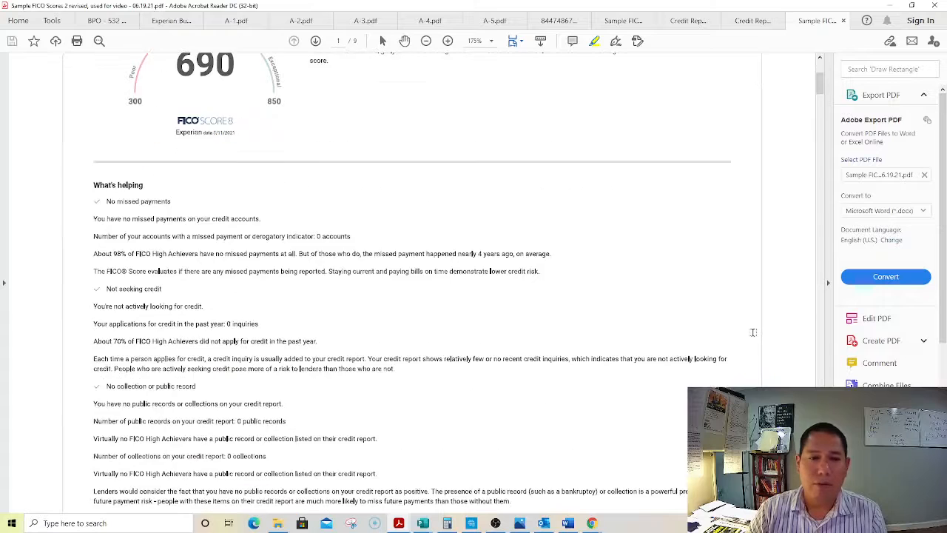
scroll(down, 3)
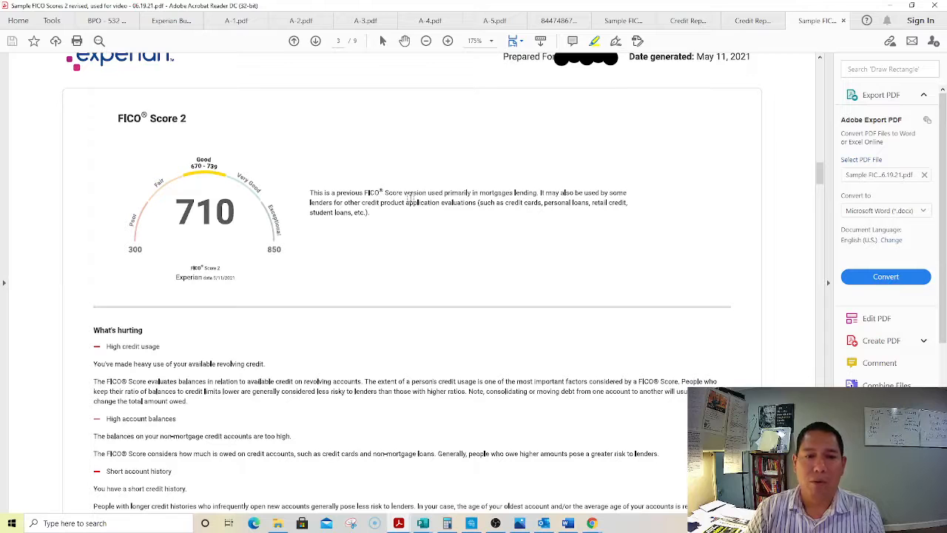
mouse_move(548, 230)
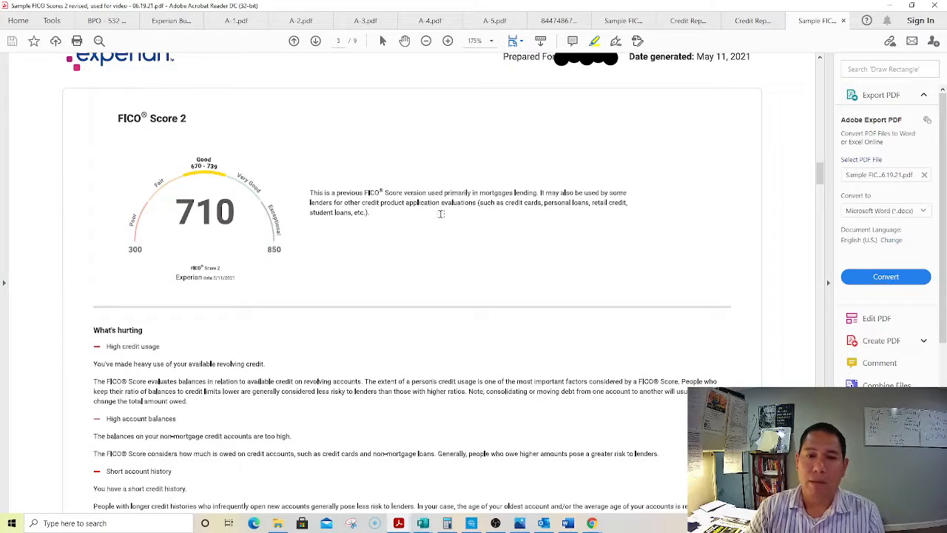
mouse_move(481, 227)
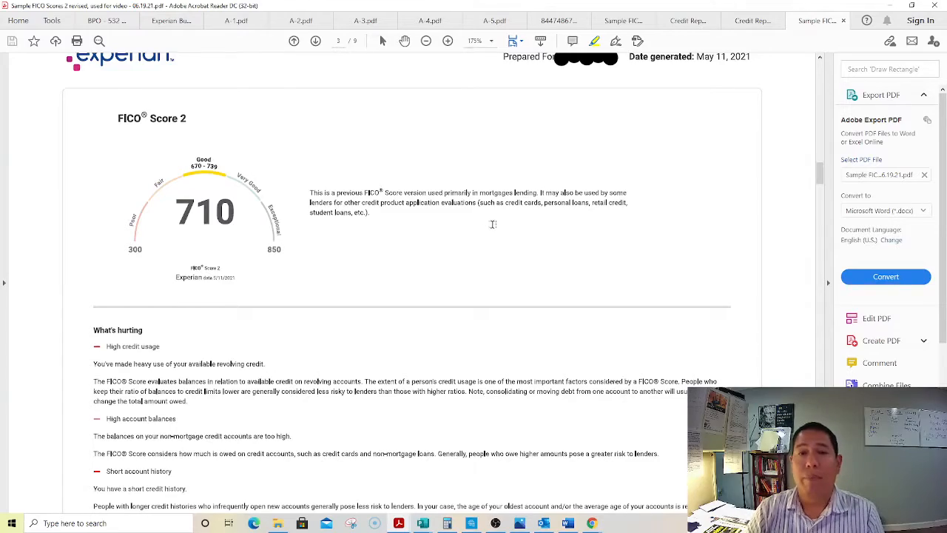
scroll(down, 3)
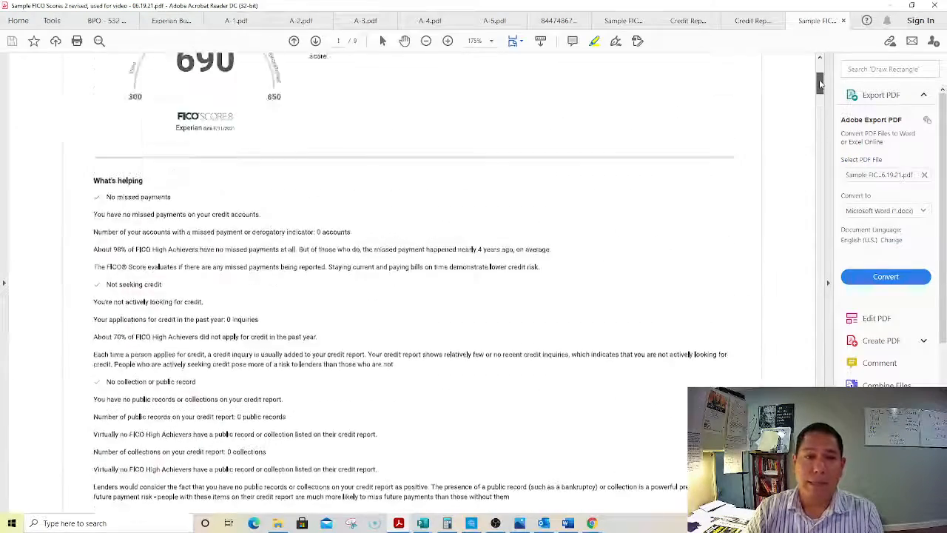
scroll(up, 3)
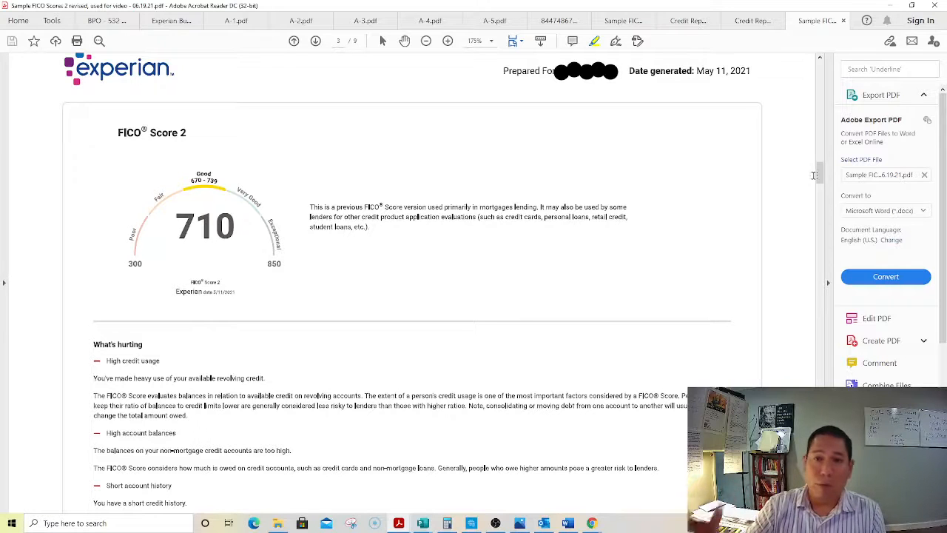
scroll(down, 3)
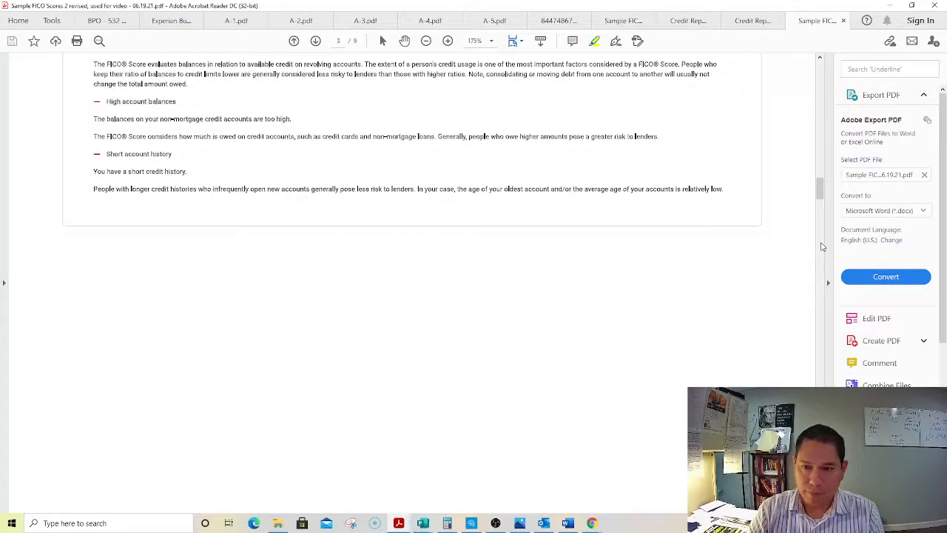
scroll(down, 3)
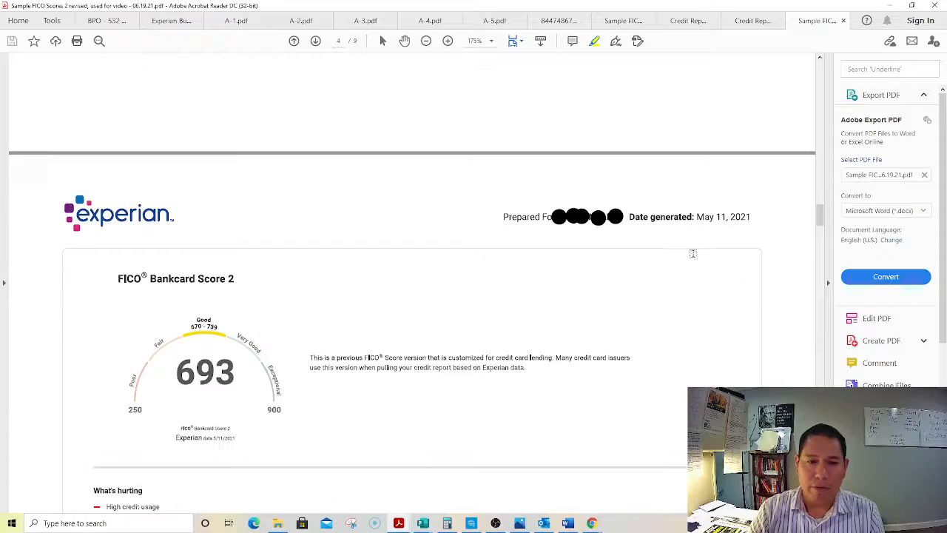
- Scroll through Bankcard Score 8's (661) hurting factors down to the FICO Score 3 page at 687
scroll(down, 3)
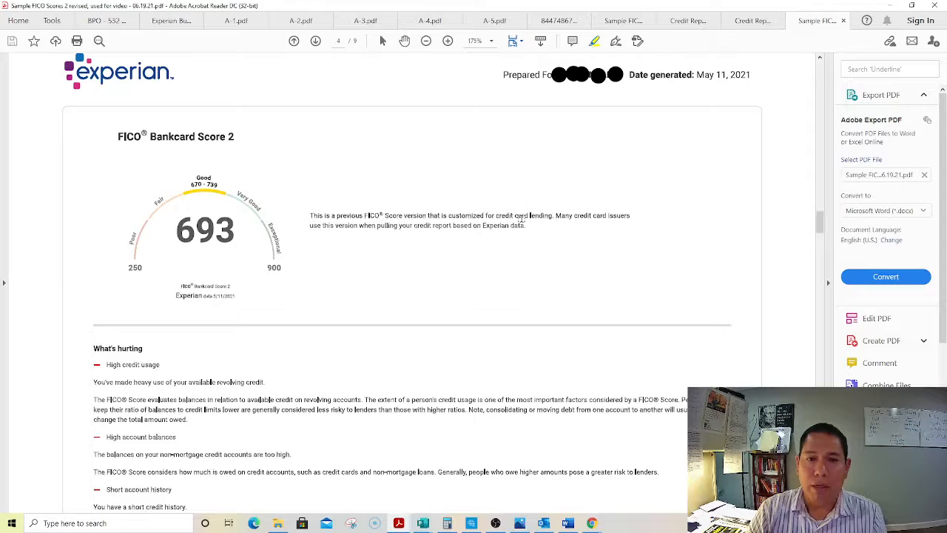
mouse_move(598, 234)
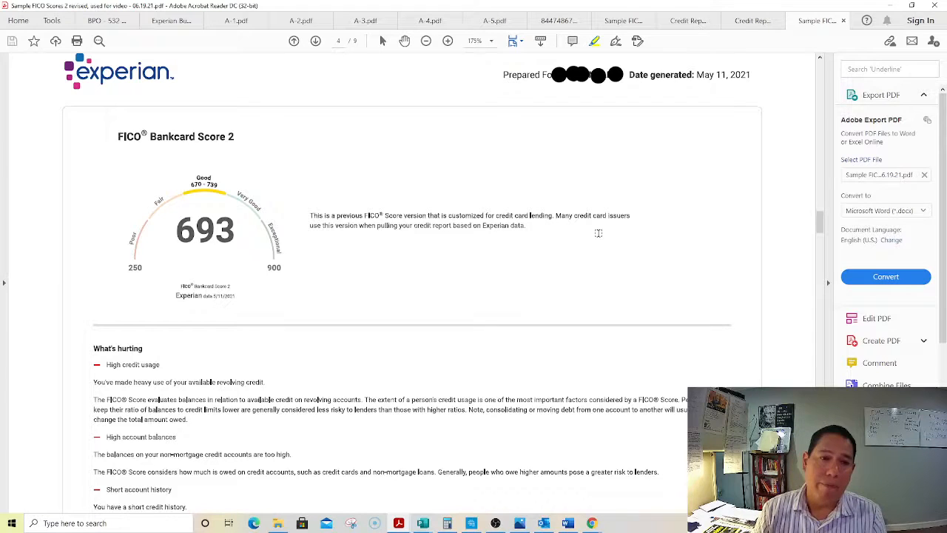
mouse_move(462, 193)
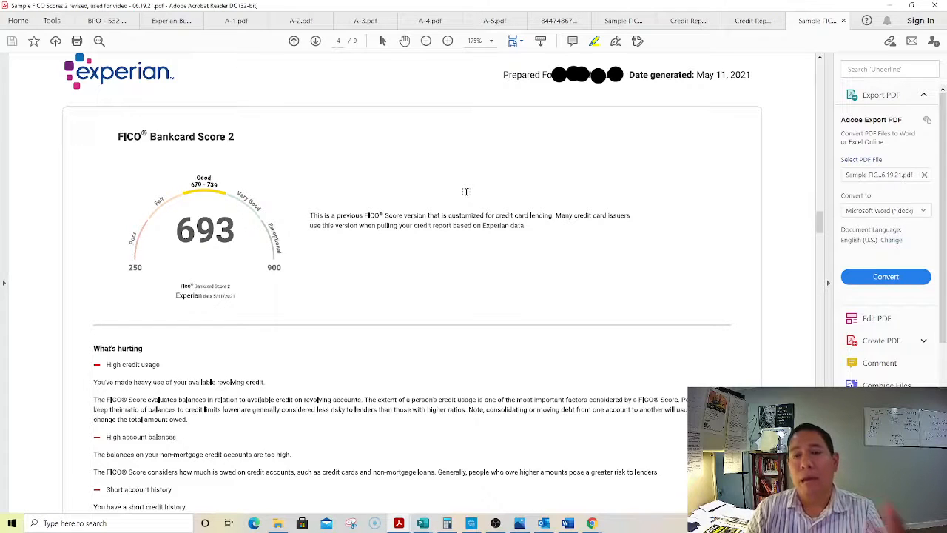
mouse_move(243, 214)
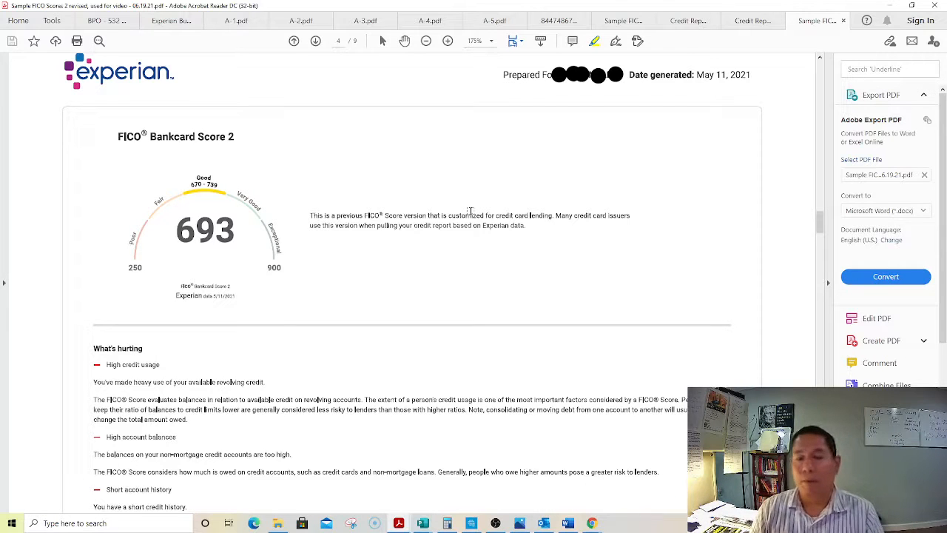
scroll(down, 3)
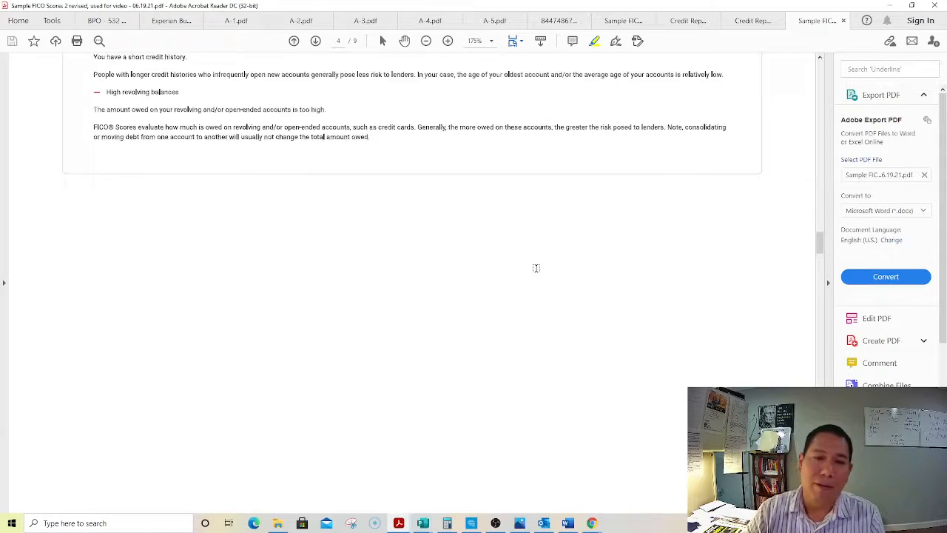
click(316, 42)
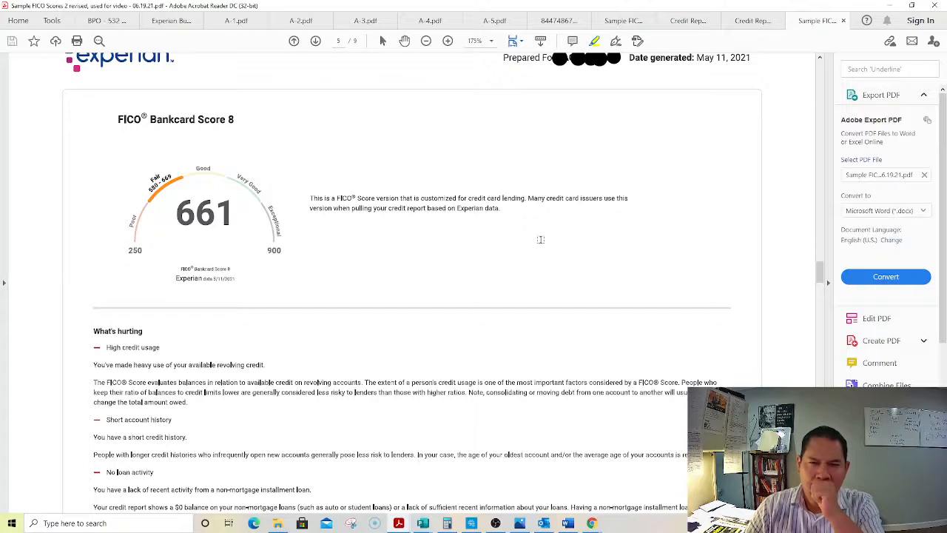
scroll(down, 3)
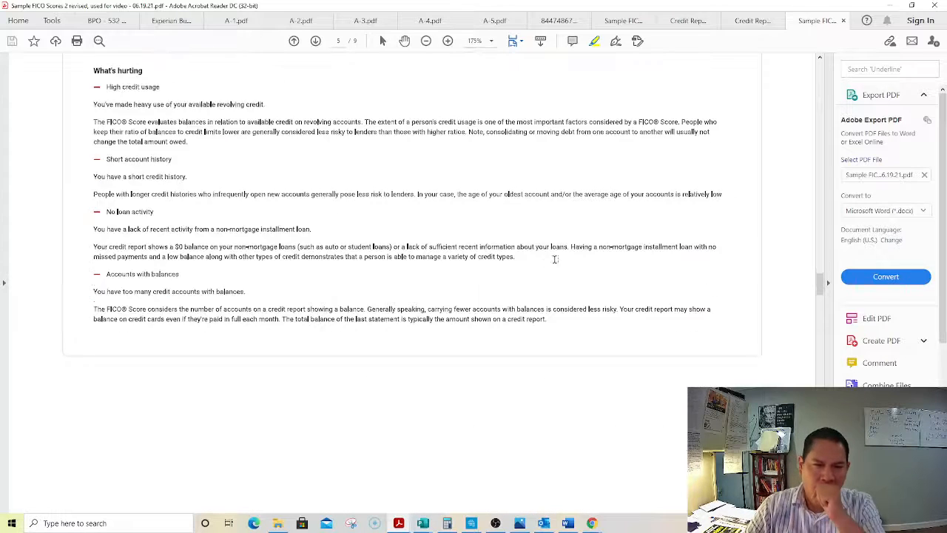
scroll(up, 3)
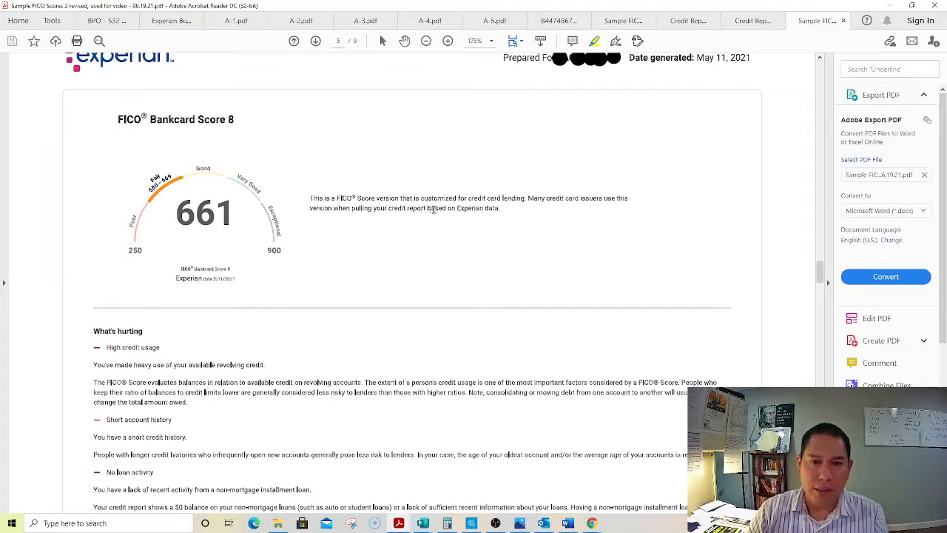
scroll(down, 3)
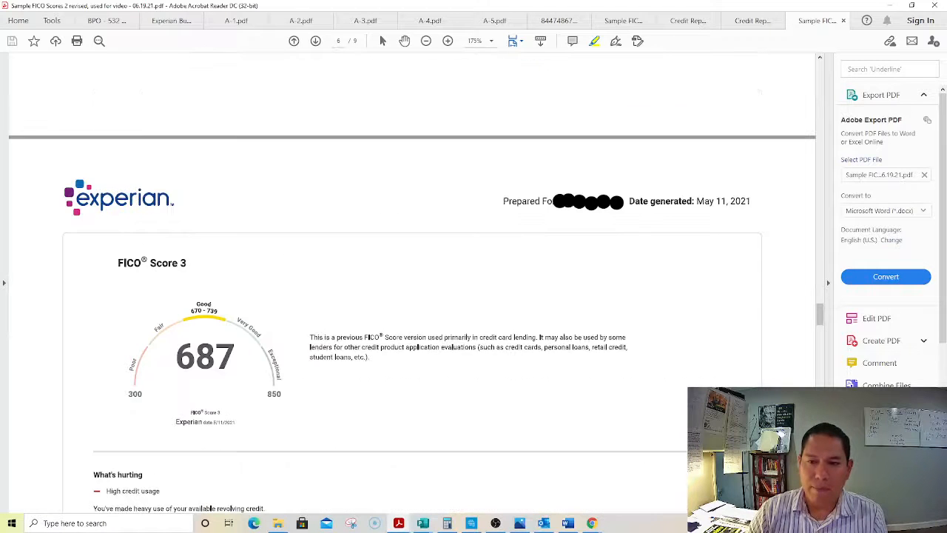
- Scroll from the FICO Score 3 page (687) down to the FICO Auto Score 8 page at 659
scroll(down, 3)
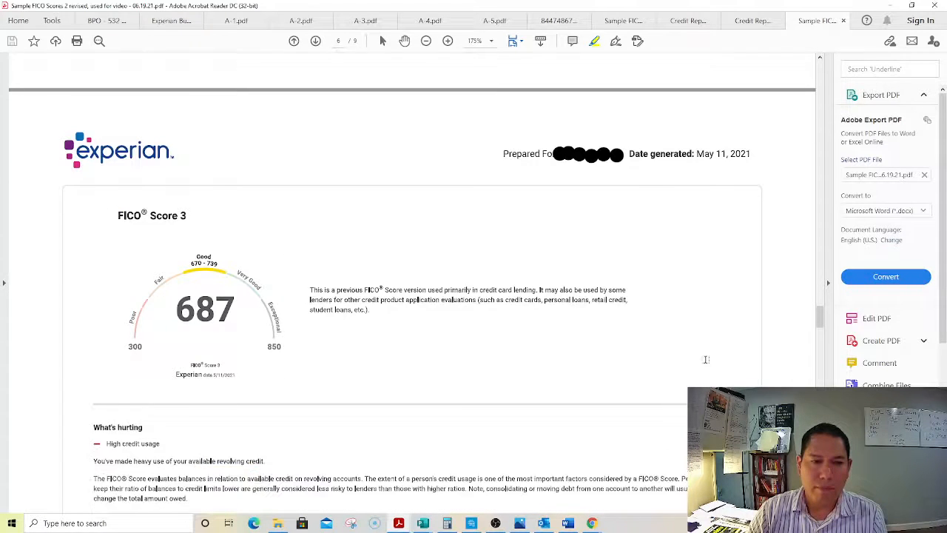
scroll(down, 3)
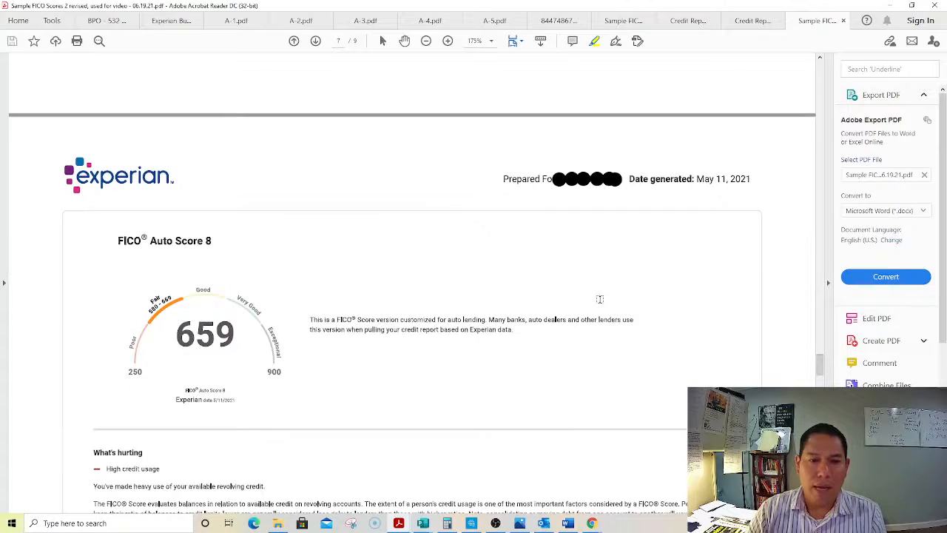
- Scroll through Auto Score 8 down to the FICO Auto Score 2 page showing 652
scroll(down, 3)
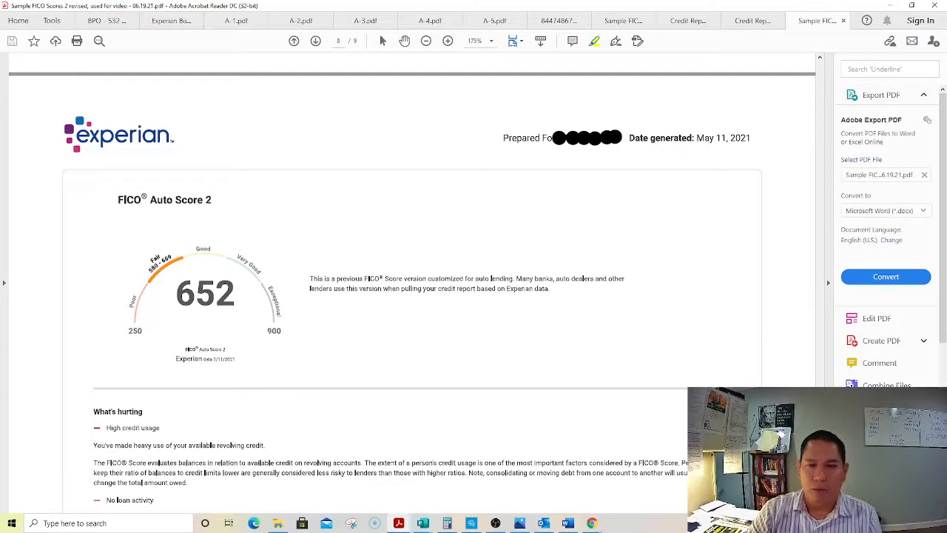
- Scroll between the Auto Score 8 and Auto Score 2 (652) hurting factors, then back up
scroll(down, 3)
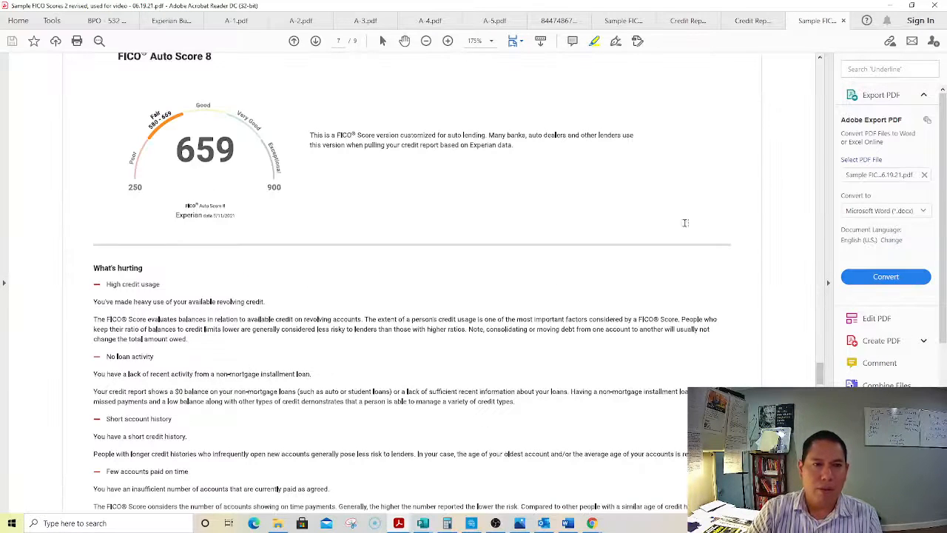
scroll(down, 3)
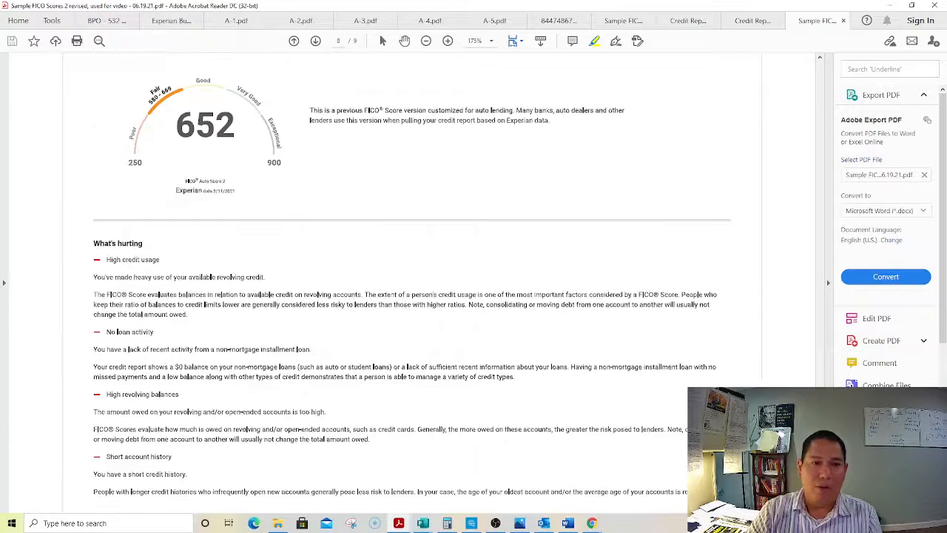
scroll(up, 3)
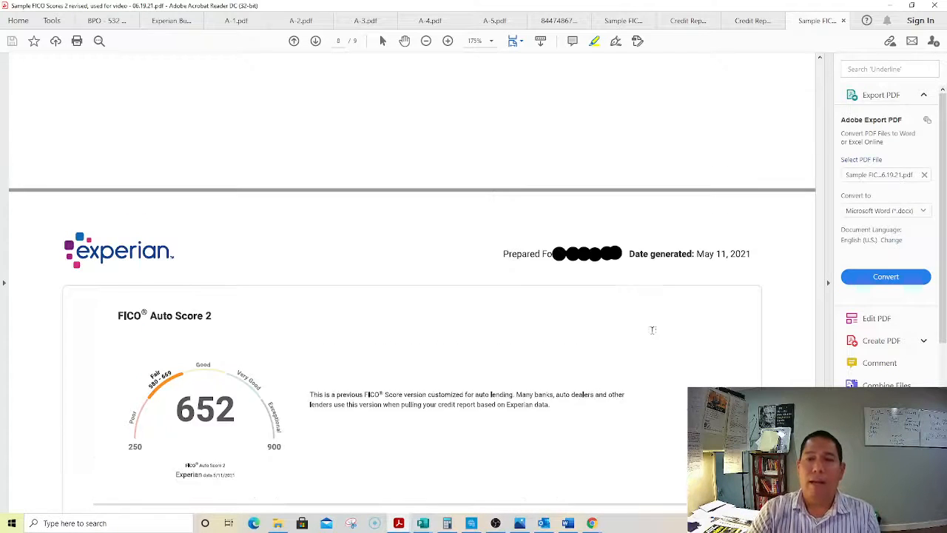
scroll(down, 3)
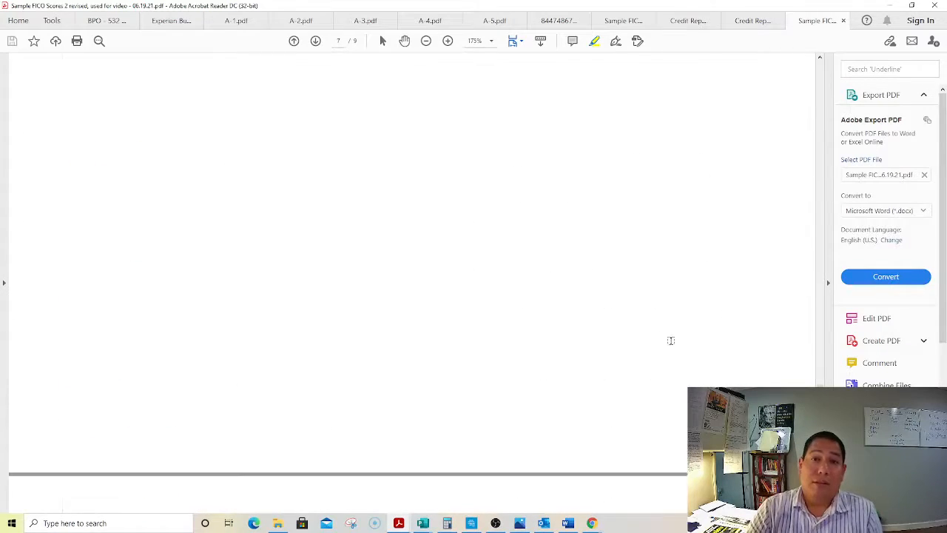
- Scroll back to the FICO Score 8 page and zoom out to see more of it
scroll(up, 3)
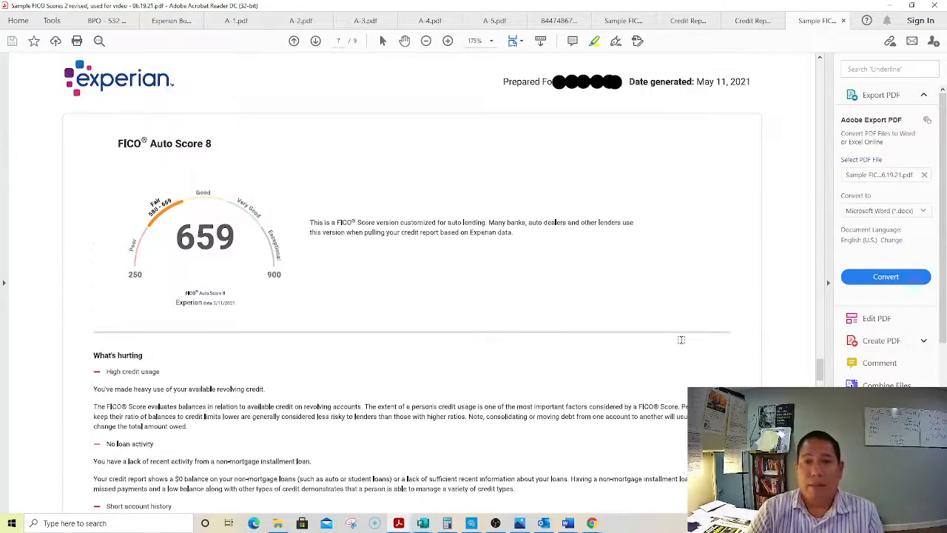
scroll(down, 3)
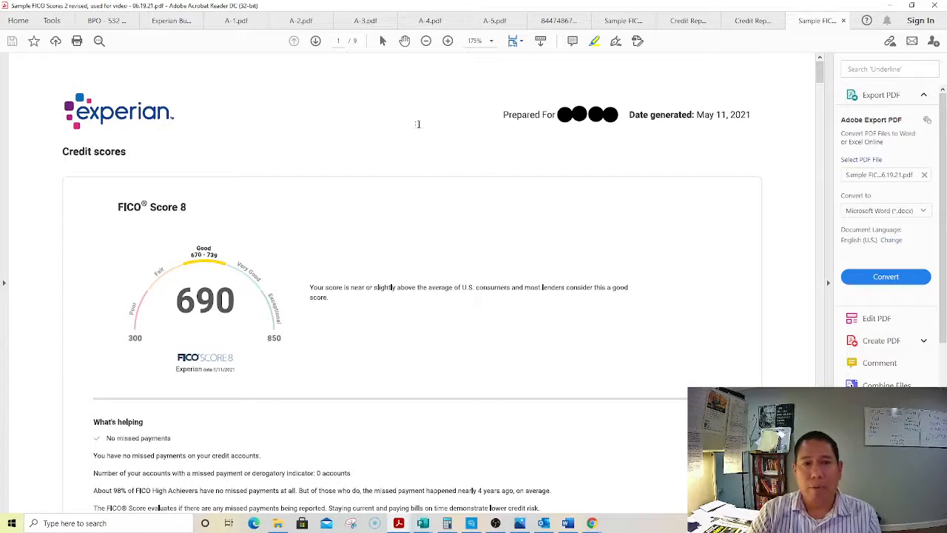
click(426, 41)
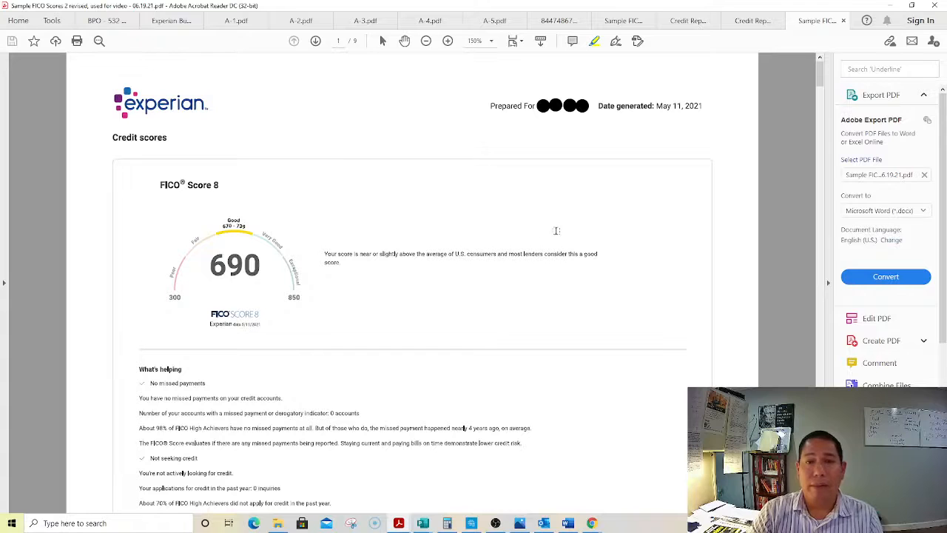
mouse_move(823, 370)
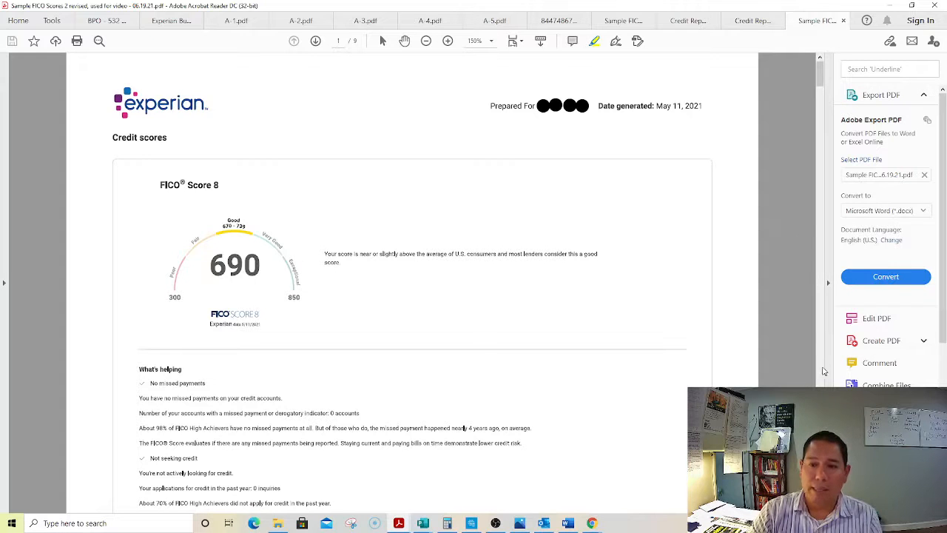
- Scroll to the hurting-factors section: high credit usage and short credit history
scroll(down, 3)
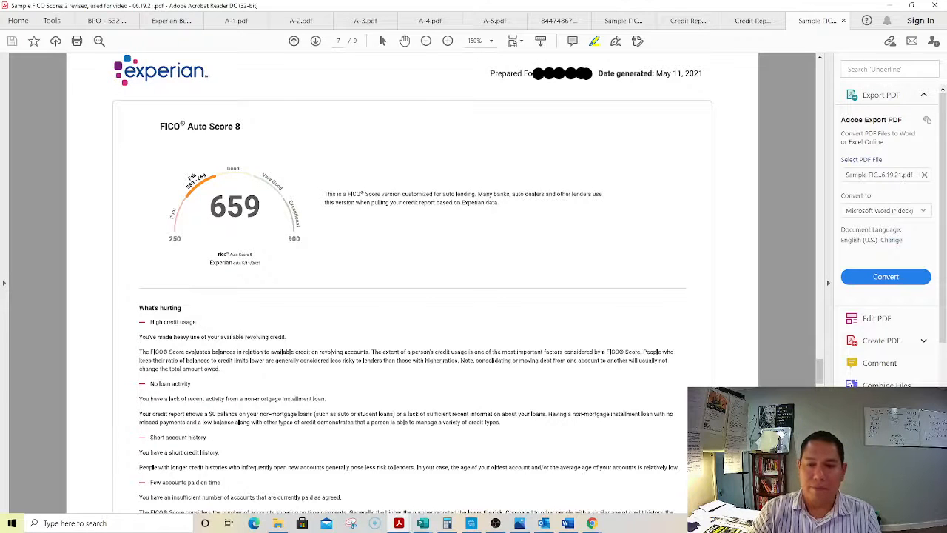
click(315, 41)
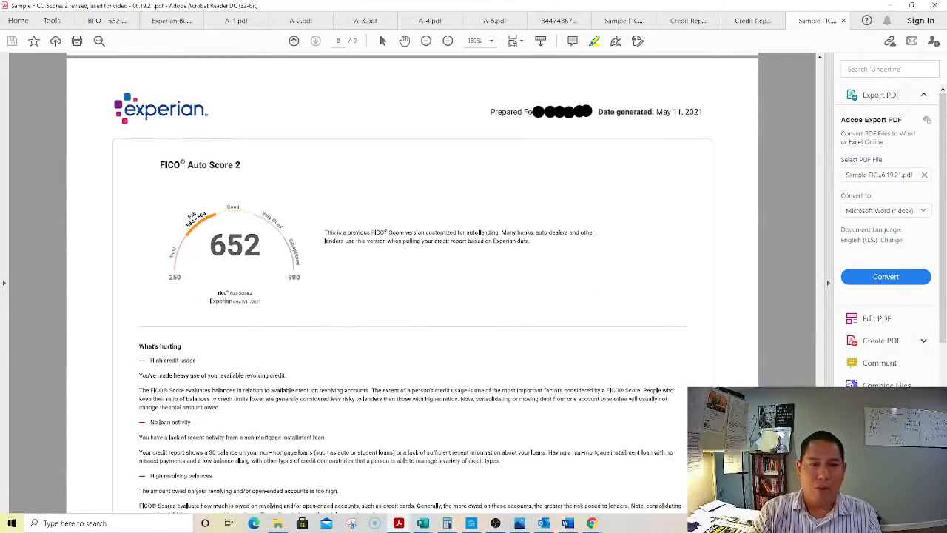
scroll(down, 3)
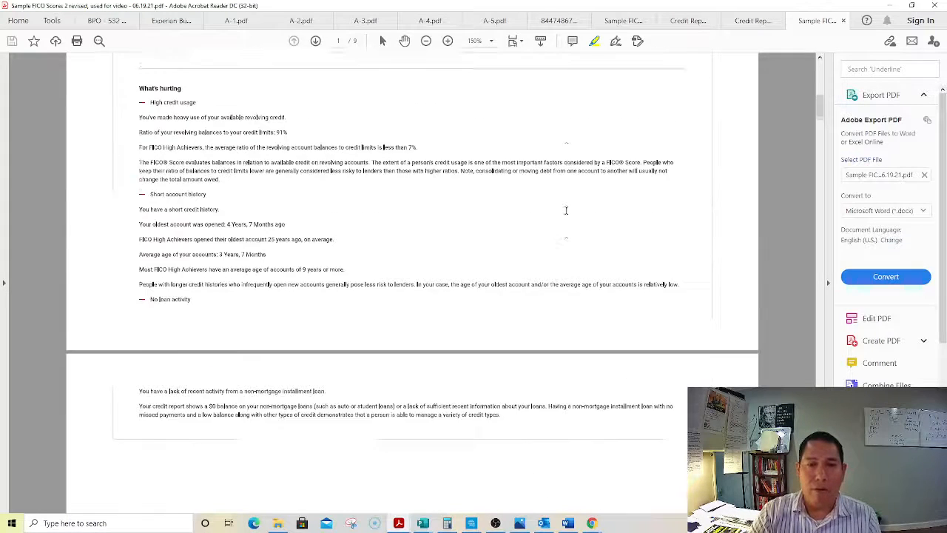
scroll(up, 3)
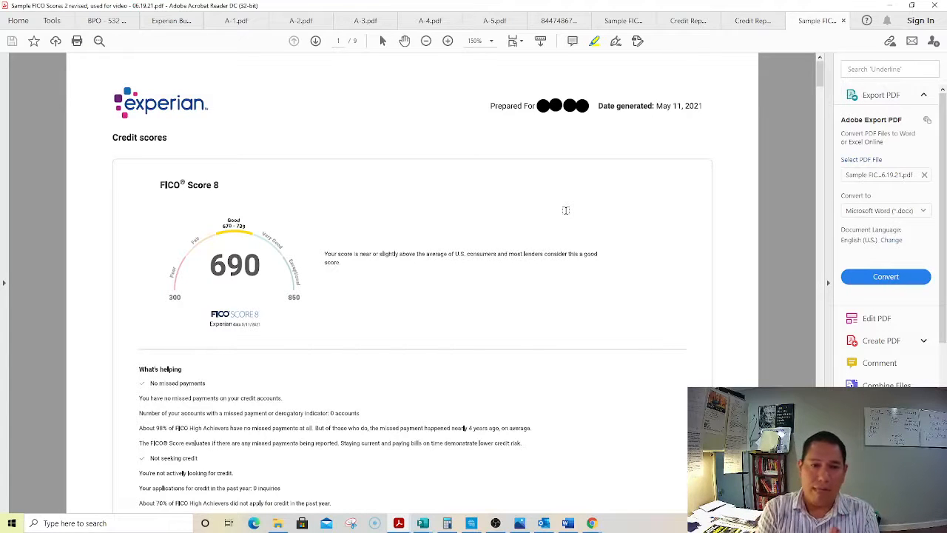
mouse_move(95, 95)
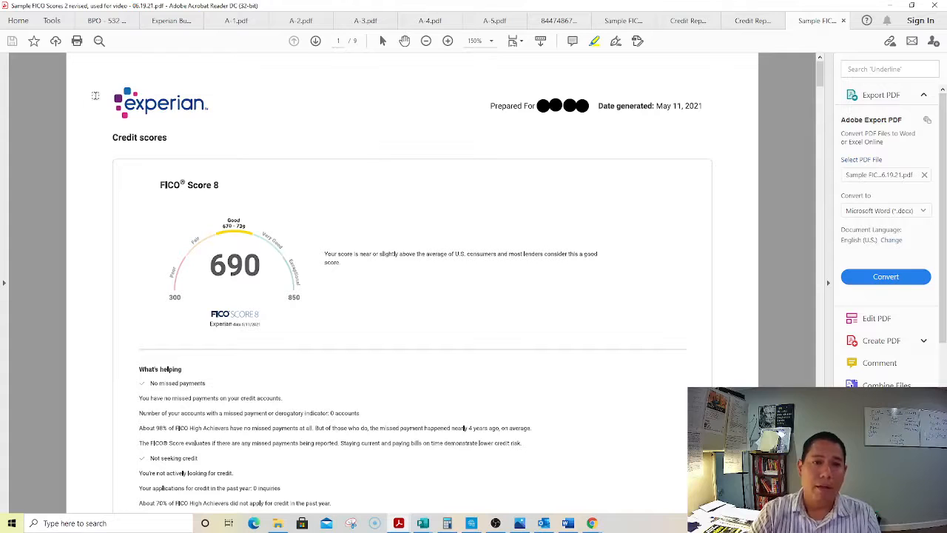
mouse_move(464, 279)
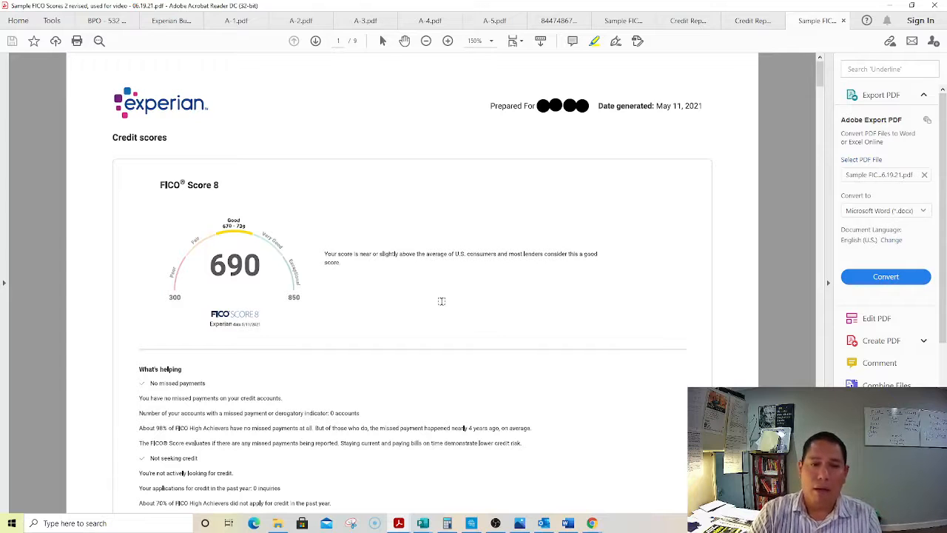
mouse_move(530, 316)
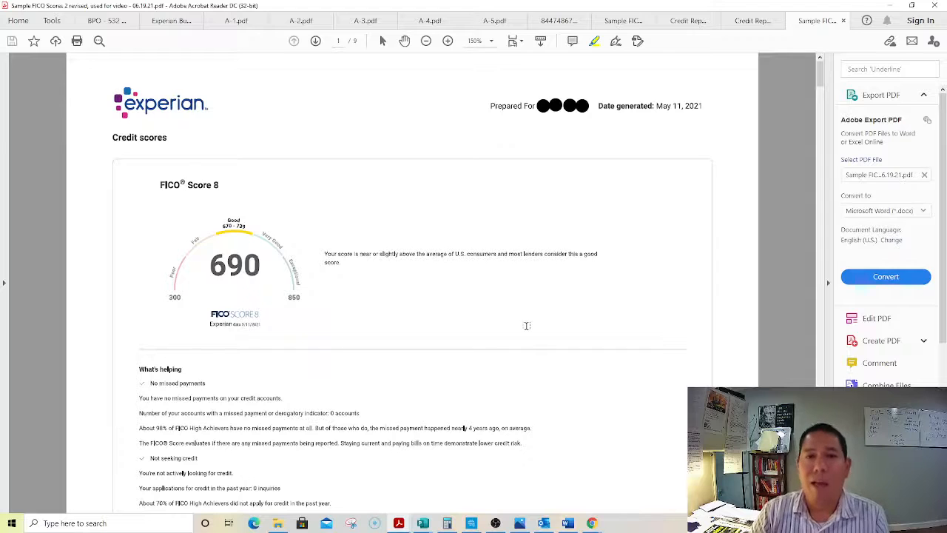
mouse_move(559, 321)
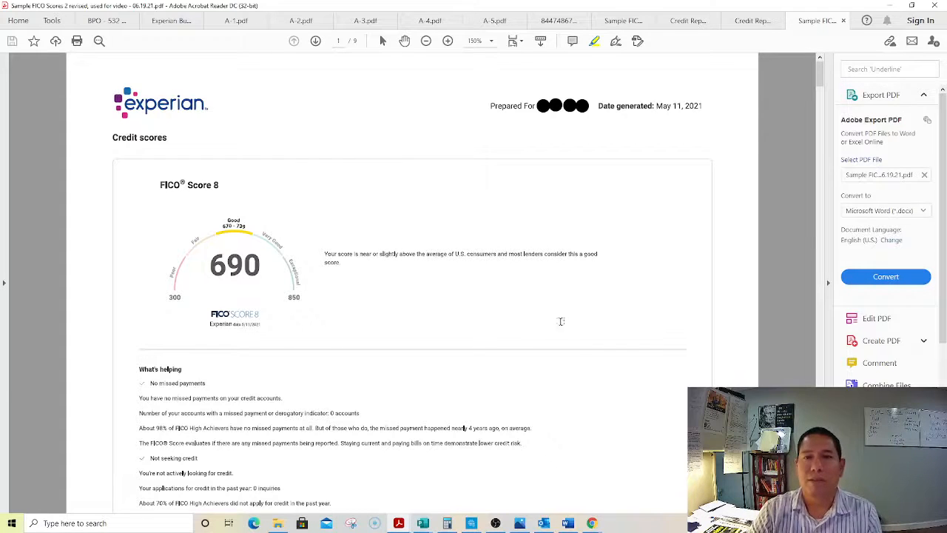